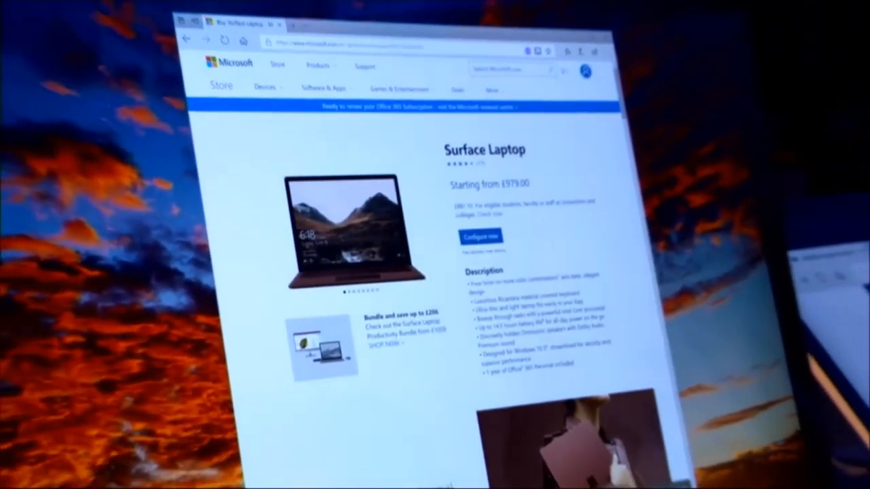
# Set the animation run time to t=30 and confirm, returning to the graph page
pyautogui.scroll(-3)
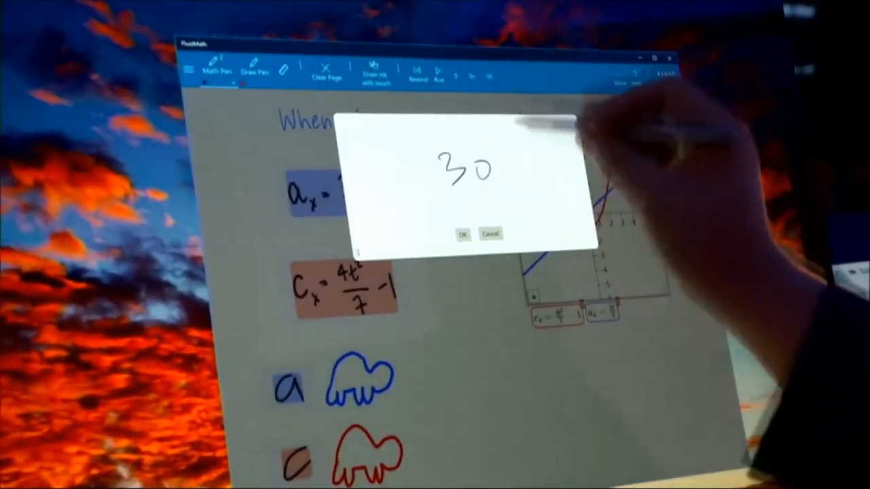
pyautogui.click(461, 234)
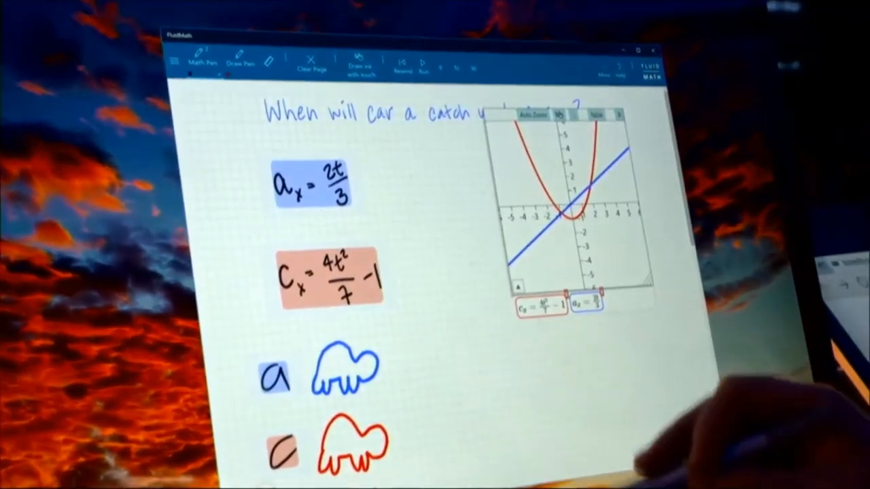